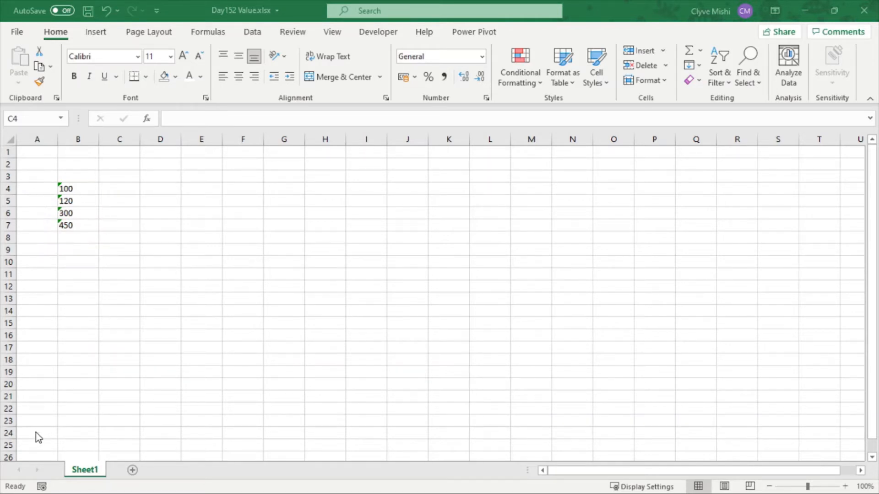
# - Enter =SUM(B4:B7) in B10, getting 0, and inspect B7's text-stored 450
pyautogui.click(78, 262)
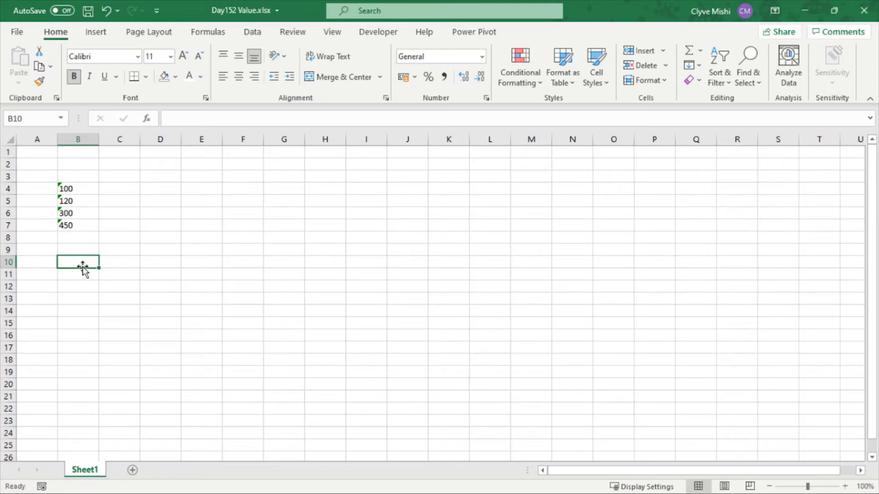
pyautogui.write('=SUM()')
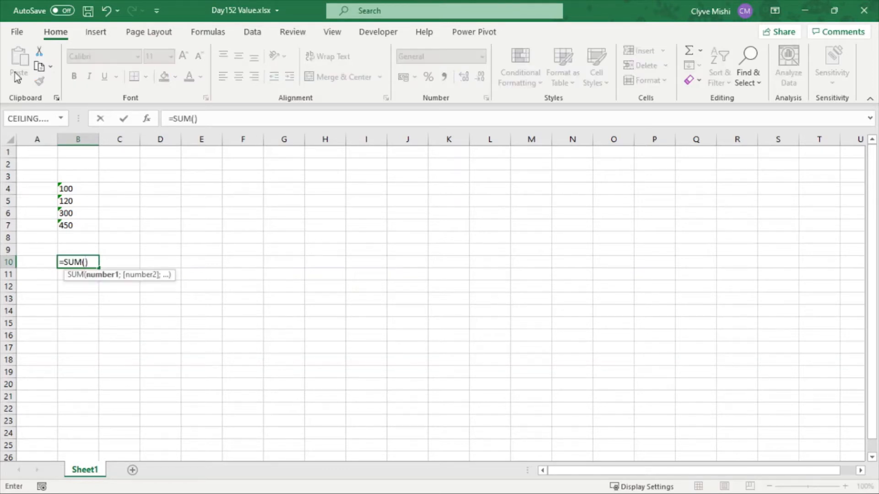
pyautogui.moveTo(77, 188); pyautogui.dragTo(78, 225)
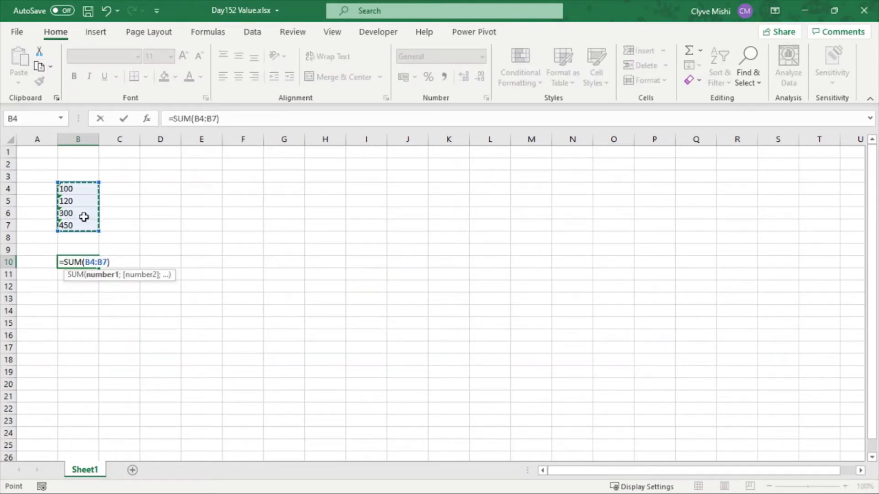
pyautogui.press('Enter')
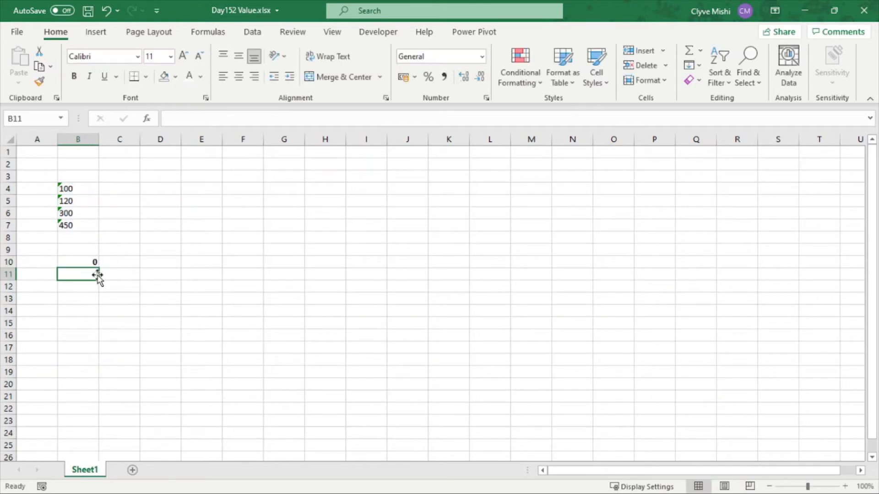
pyautogui.write('=SUM(B4:B7')
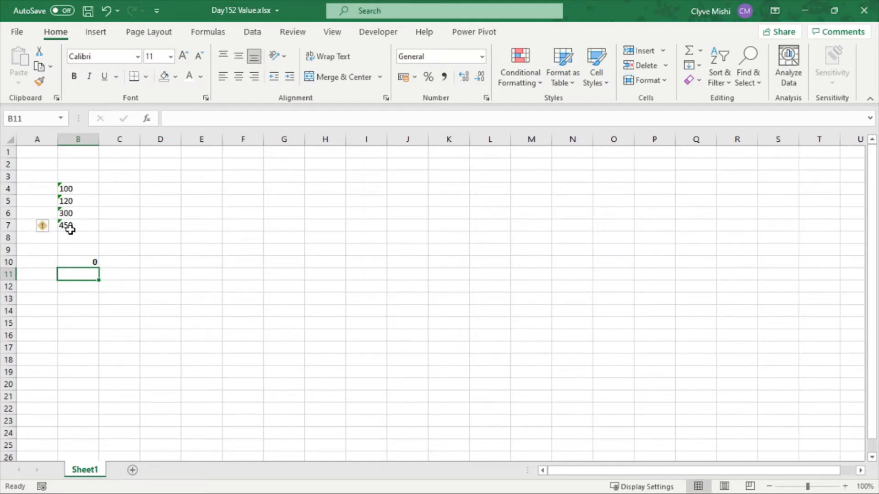
pyautogui.click(77, 225)
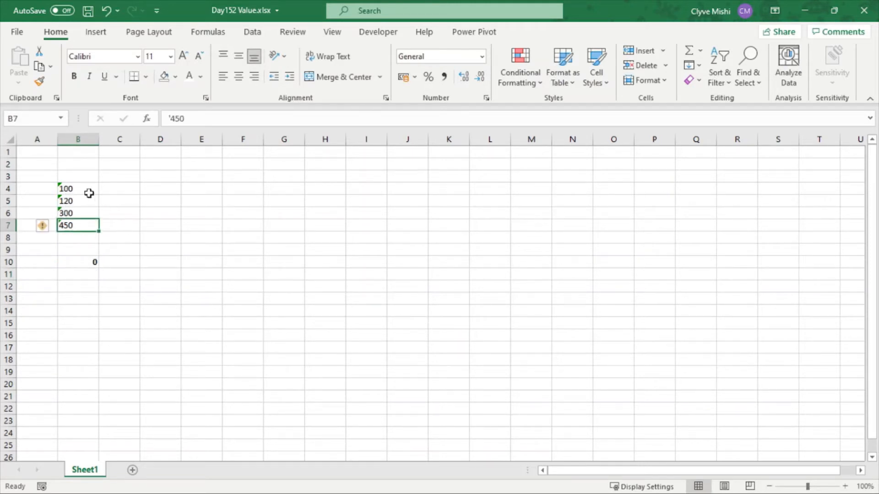
pyautogui.moveTo(77, 200)
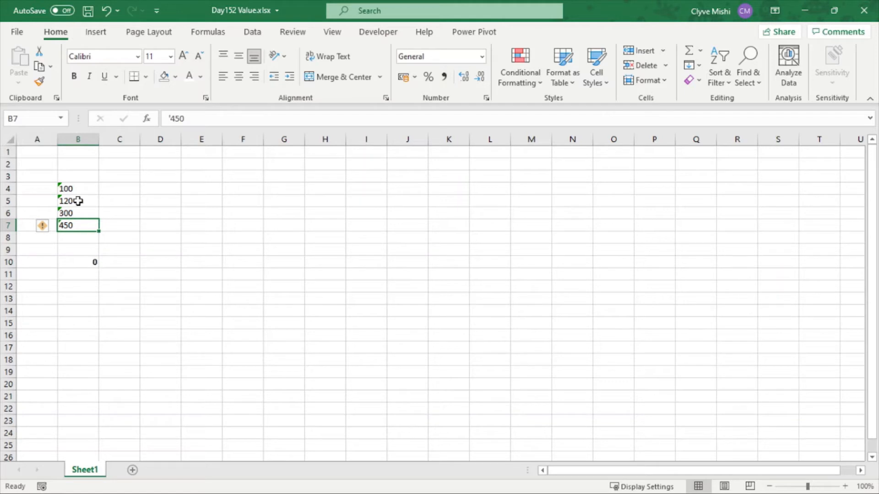
pyautogui.moveTo(207, 246)
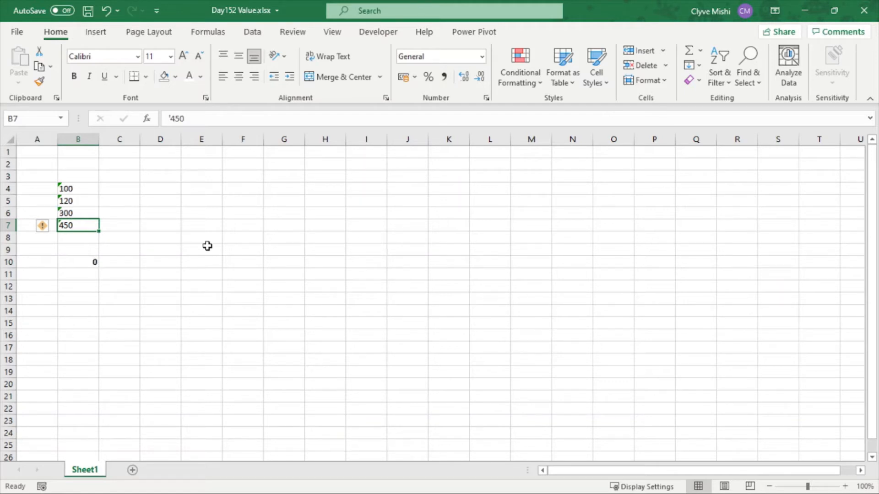
# - Enter =VALUE(B4) in C4 to turn the text number into 100
pyautogui.click(119, 188)
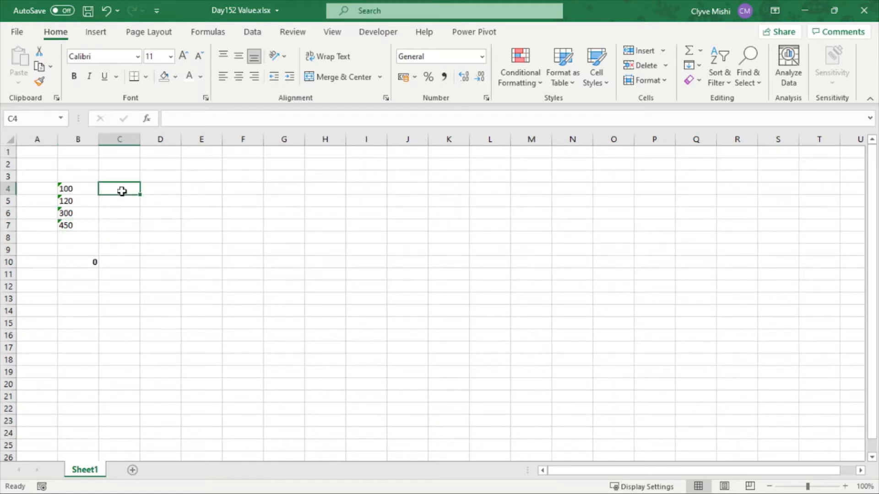
pyautogui.write('=')
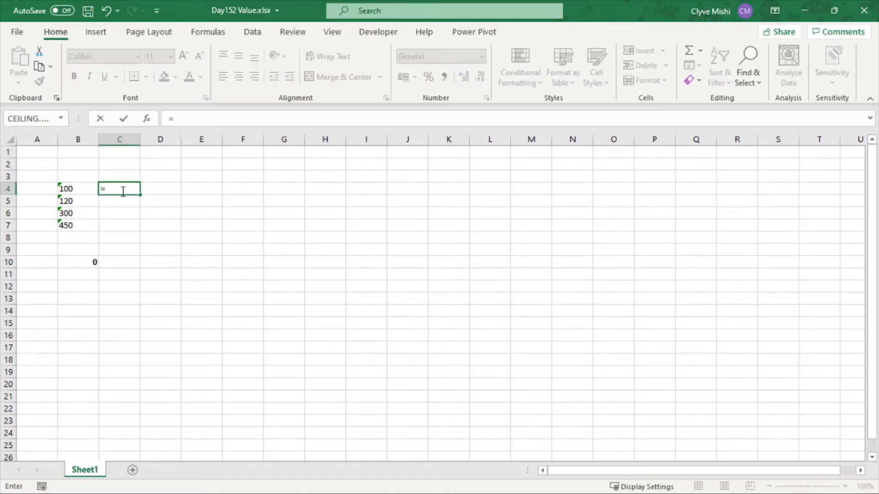
pyautogui.write('val')
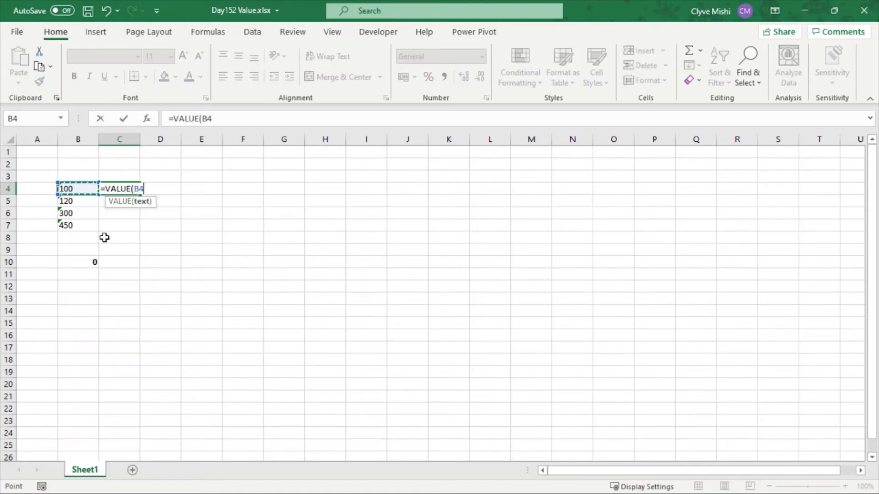
pyautogui.press('Enter')
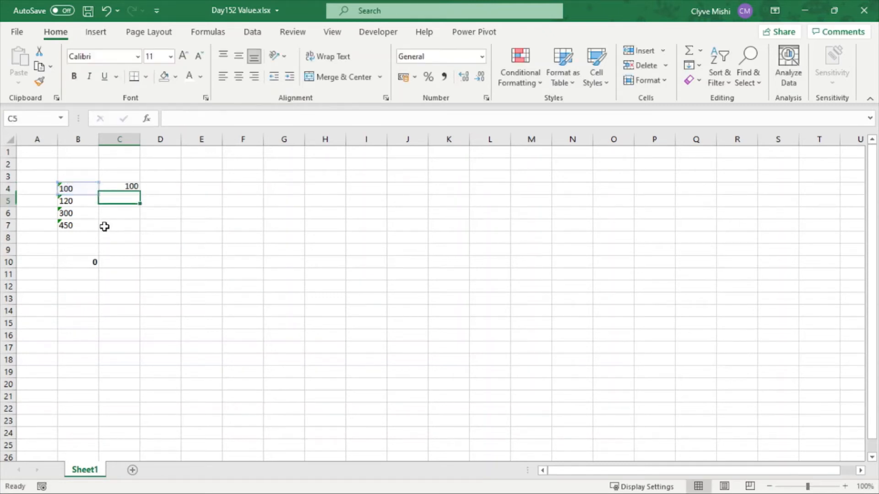
pyautogui.click(119, 189)
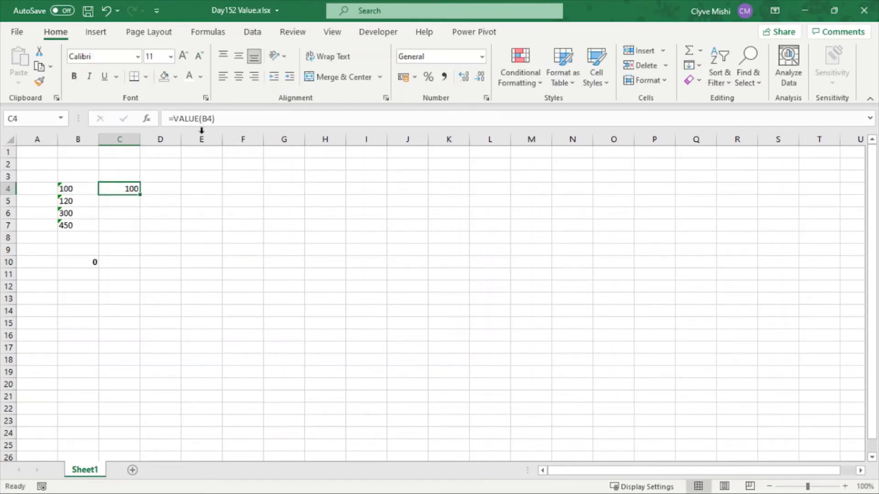
pyautogui.moveTo(138, 198)
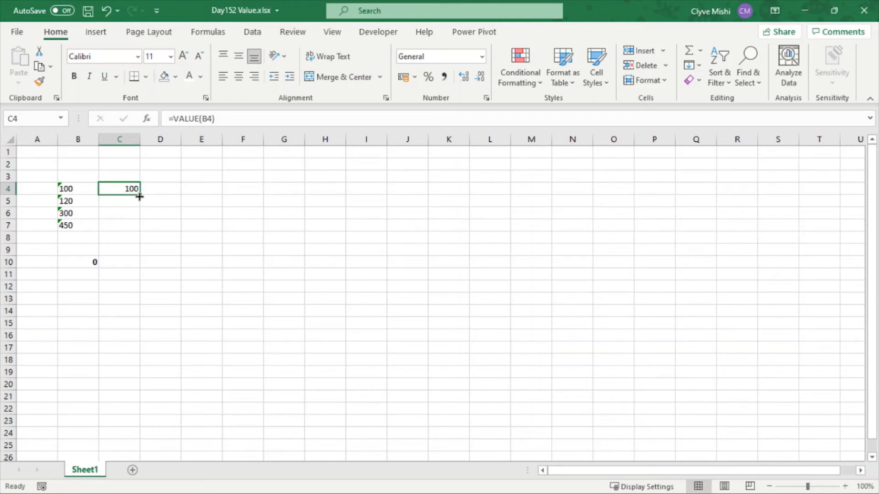
# - Fill the VALUE formula down to C7 and paste the SUM total into C10
pyautogui.moveTo(139, 196); pyautogui.dragTo(131, 225)
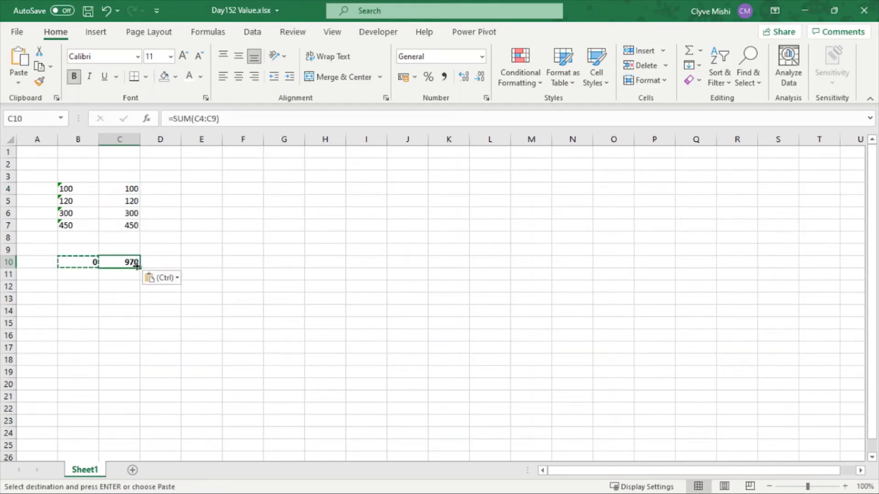
pyautogui.press('Enter')
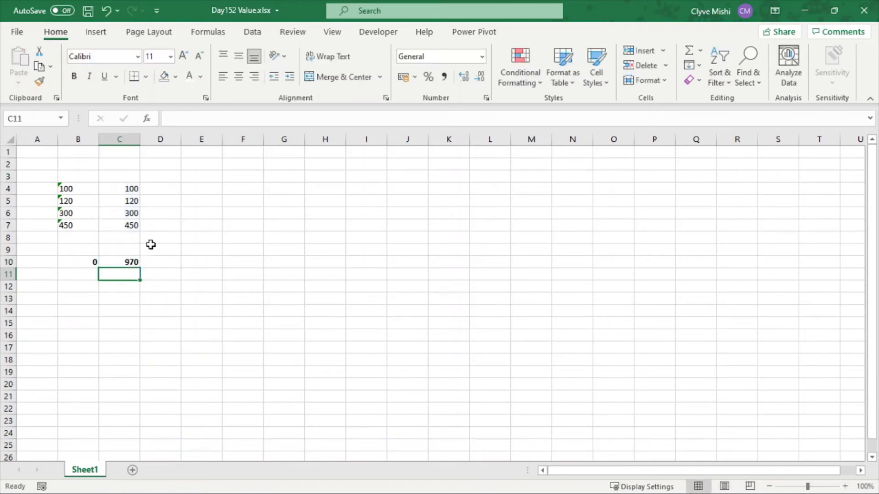
pyautogui.click(119, 188)
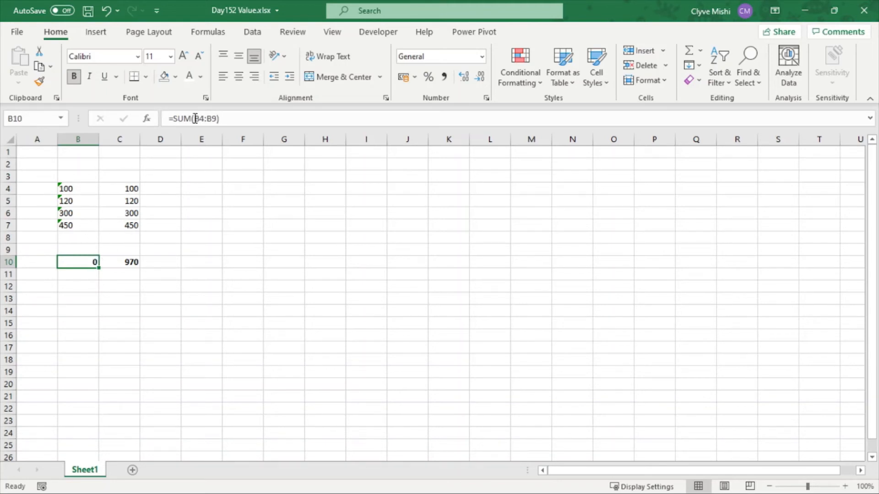
# - Change B10's formula to =SUM(VALUE(B4:B9)) so it returns 970
pyautogui.doubleClick(77, 262)
pyautogui.write('(')
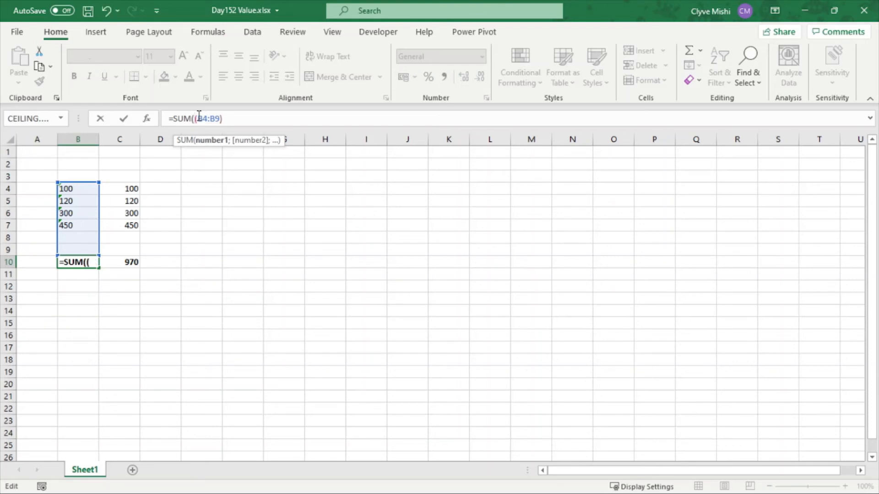
pyautogui.write('Value')
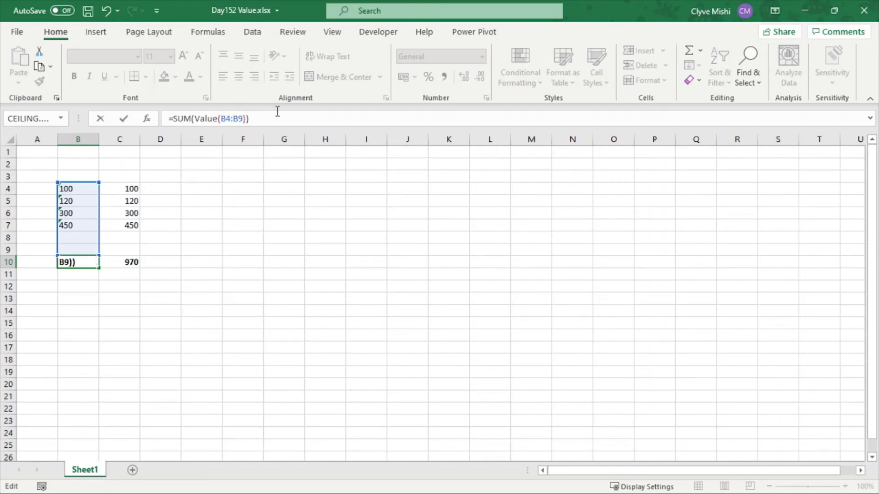
pyautogui.press('Enter')
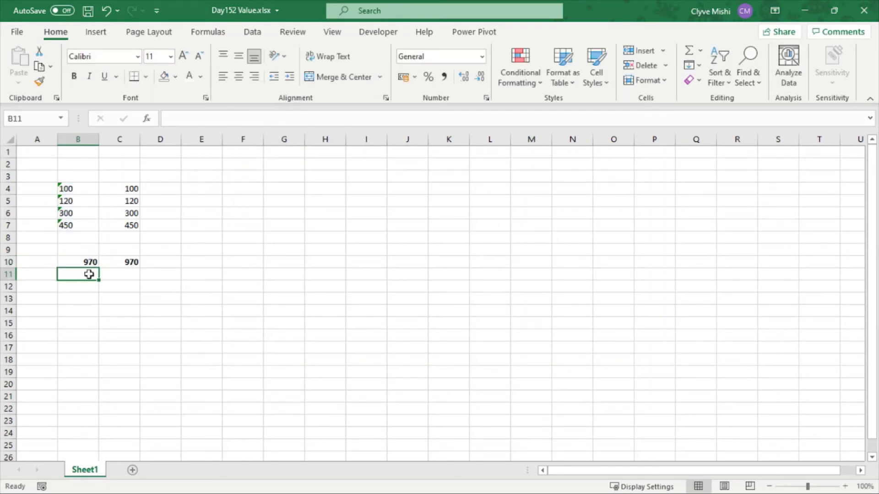
pyautogui.moveTo(102, 223)
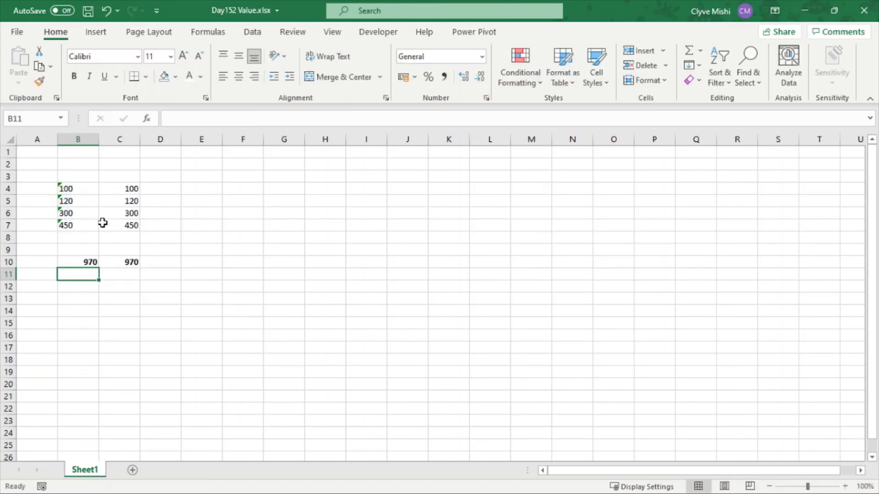
pyautogui.moveTo(90, 214)
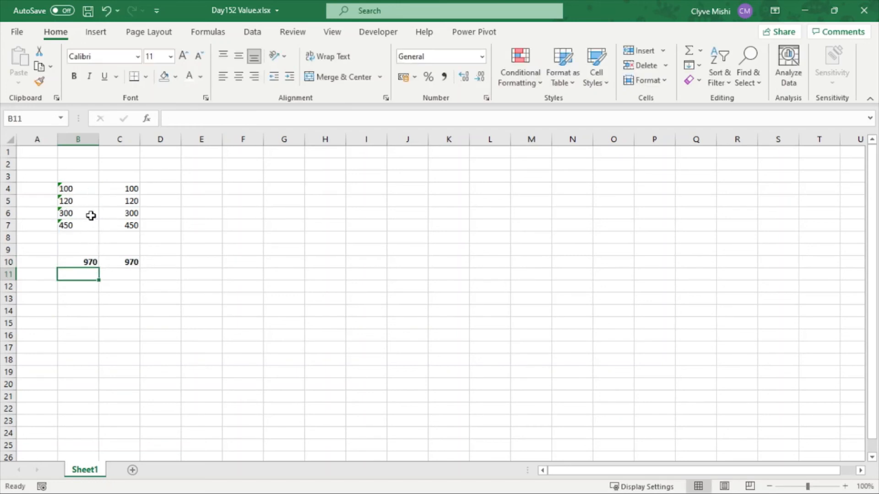
pyautogui.write('=SUM(VALUE(B4:B9))')
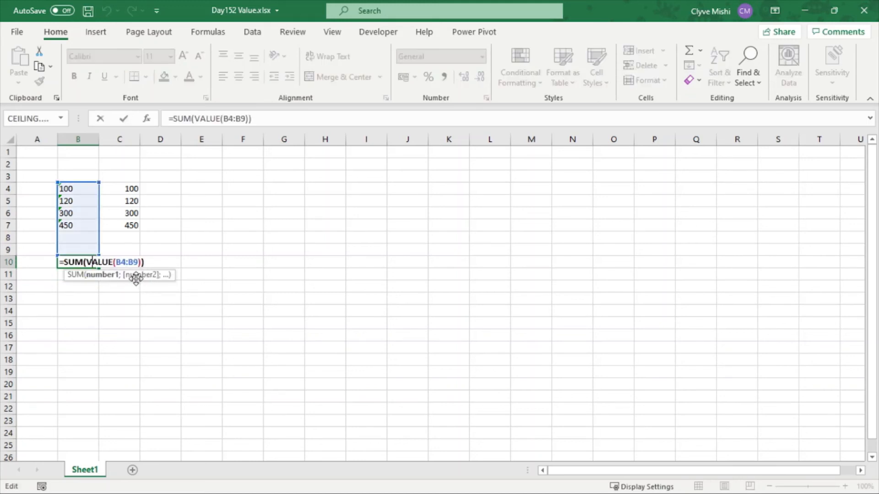
pyautogui.press('Enter')
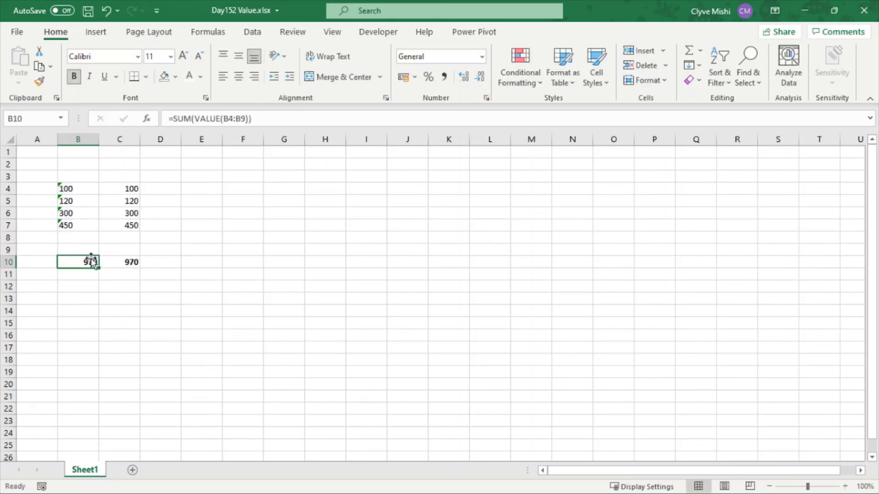
pyautogui.doubleClick(88, 262)
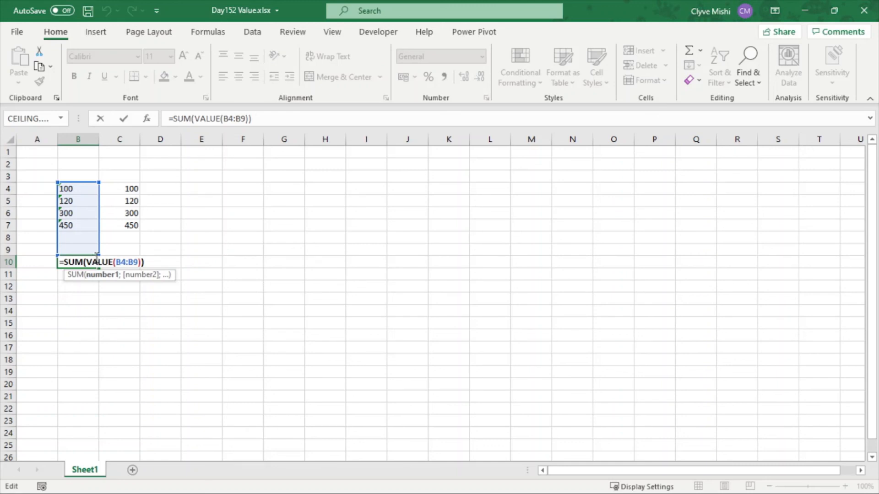
pyautogui.moveTo(90, 247)
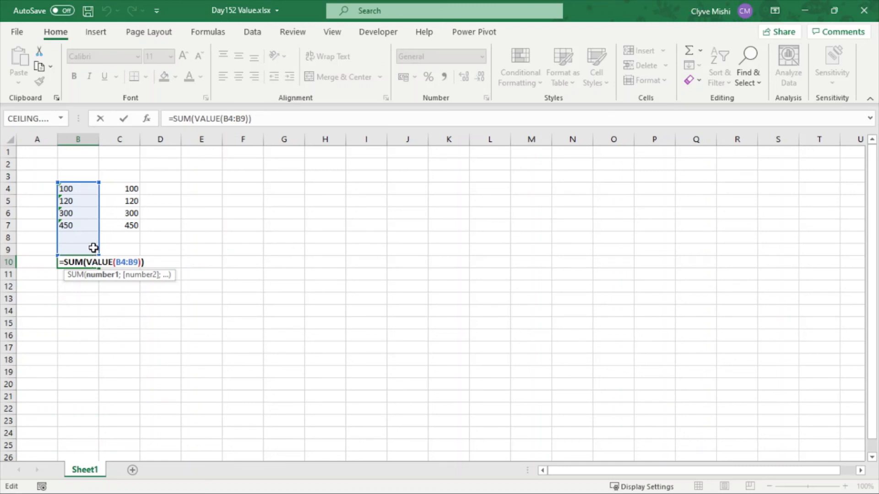